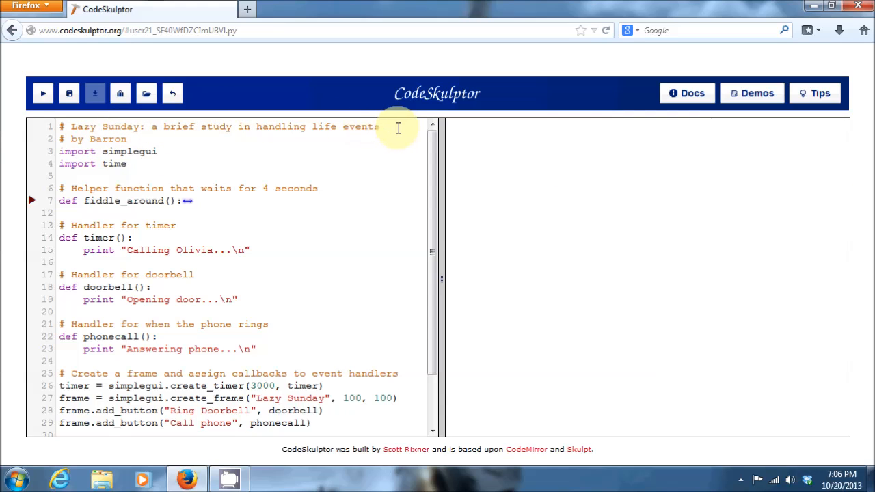
{"action": "mouse_move", "coordinate": [168, 153]}
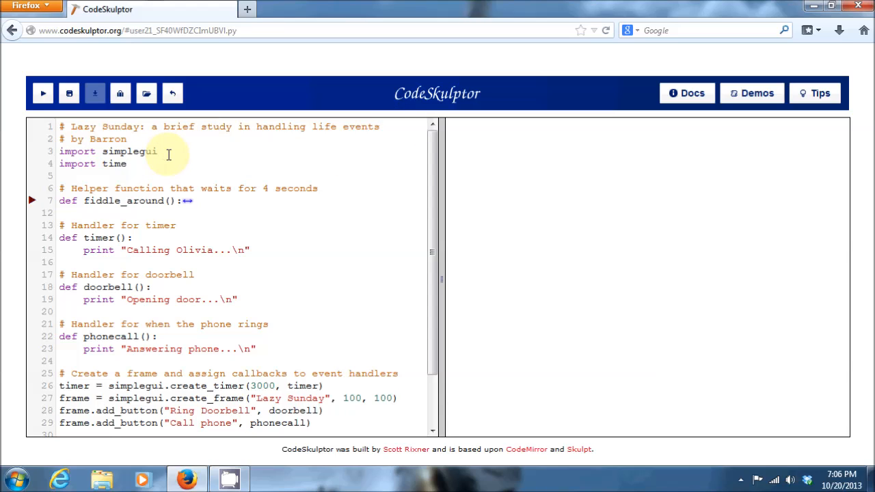
{"action": "mouse_move", "coordinate": [143, 168]}
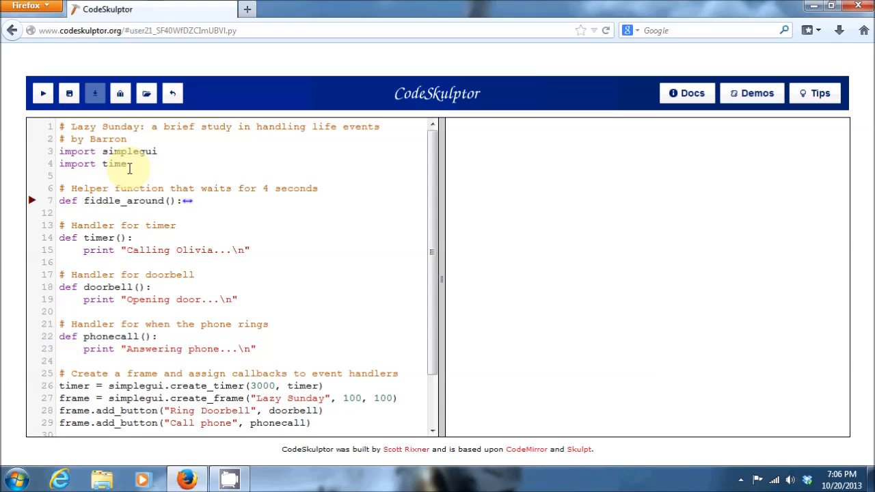
{"action": "mouse_move", "coordinate": [183, 200]}
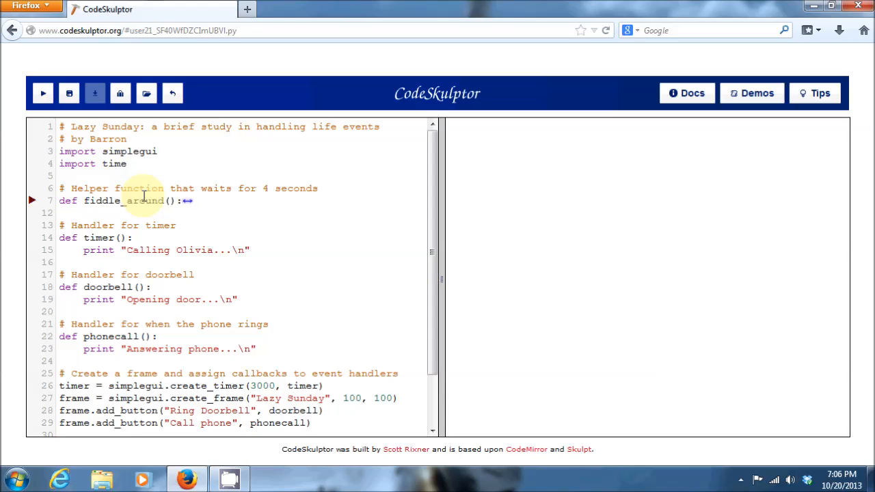
{"action": "mouse_move", "coordinate": [175, 225]}
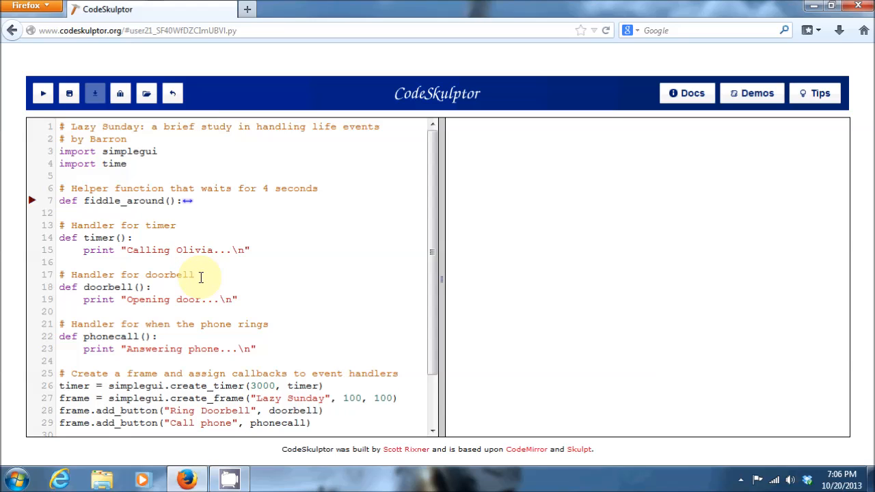
{"action": "mouse_move", "coordinate": [276, 323]}
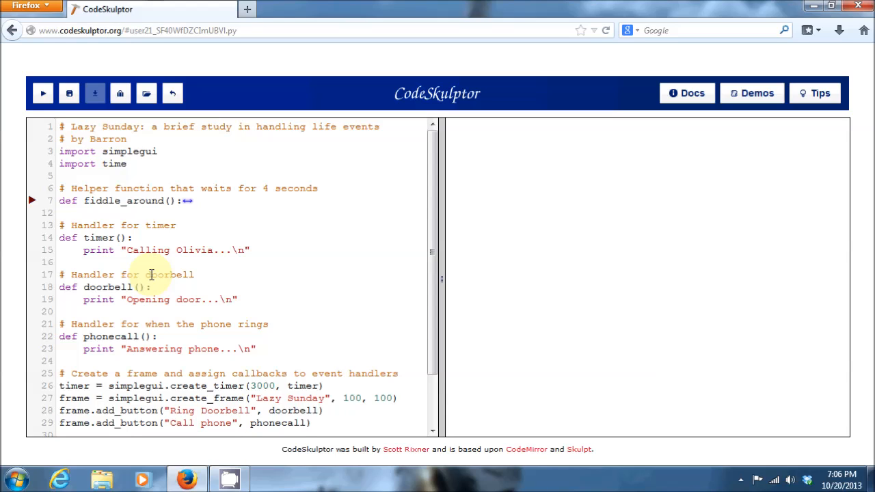
{"action": "mouse_move", "coordinate": [146, 324]}
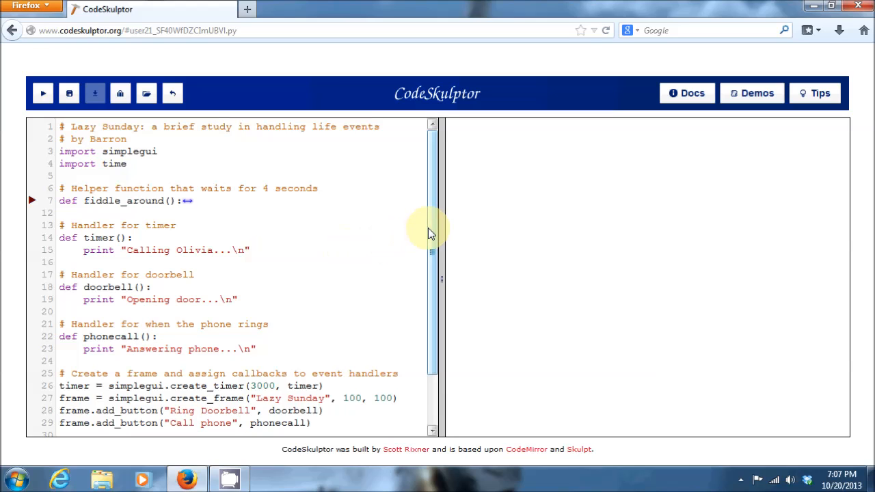
Step: Run Lazy Sunday so the timer prints 'Calling Olivia...' repeatedly, then close its frame
{"action": "scroll", "scroll_direction": "down", "scroll_amount": 3}
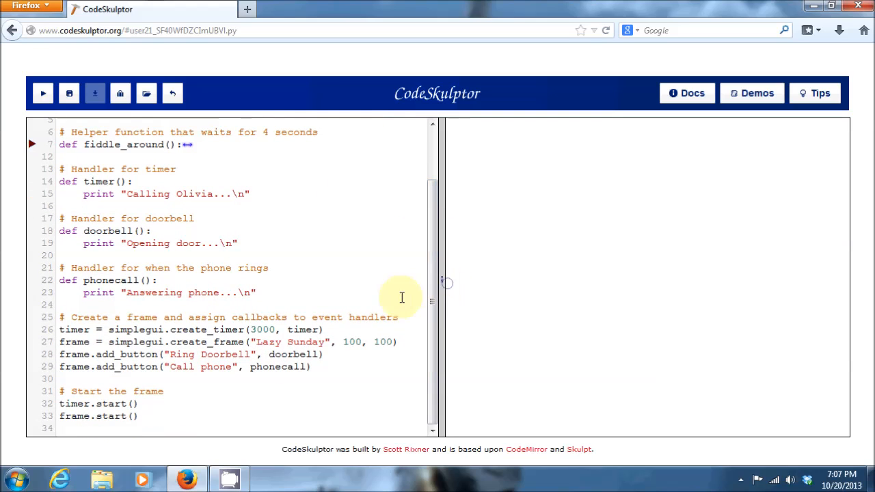
{"action": "mouse_move", "coordinate": [346, 325]}
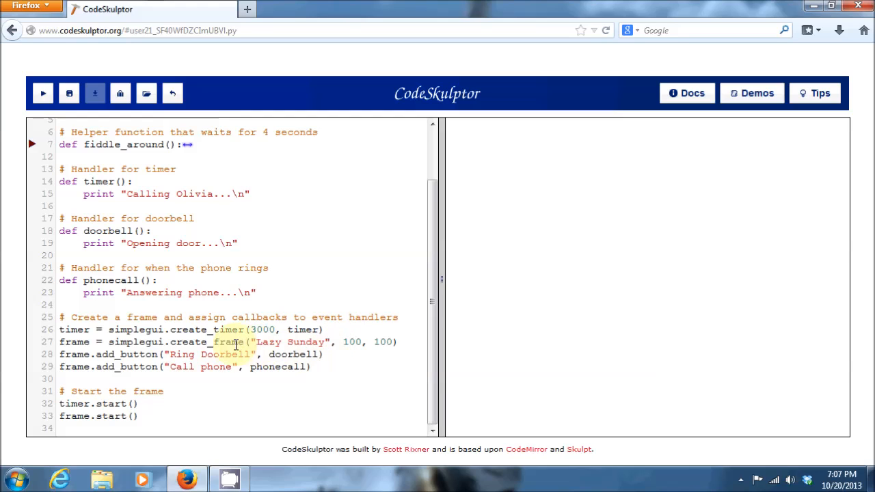
{"action": "double_click", "coordinate": [292, 354]}
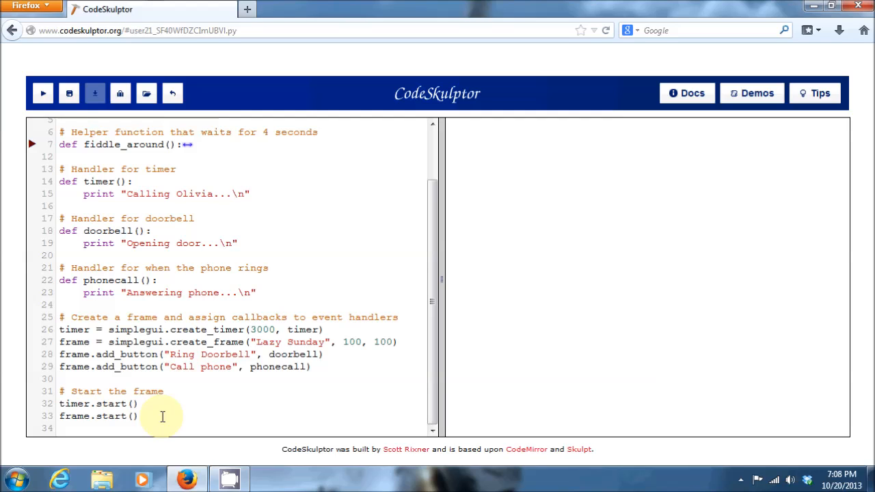
{"action": "left_click", "coordinate": [43, 93]}
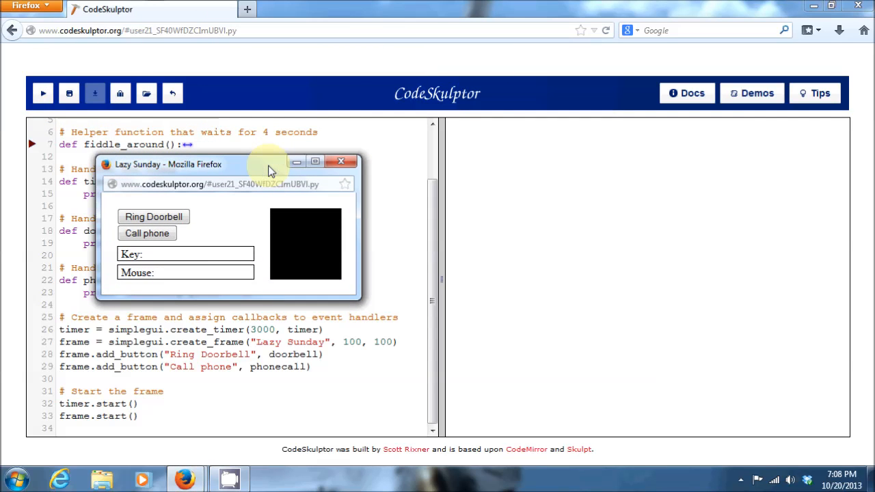
{"action": "left_click", "coordinate": [146, 232]}
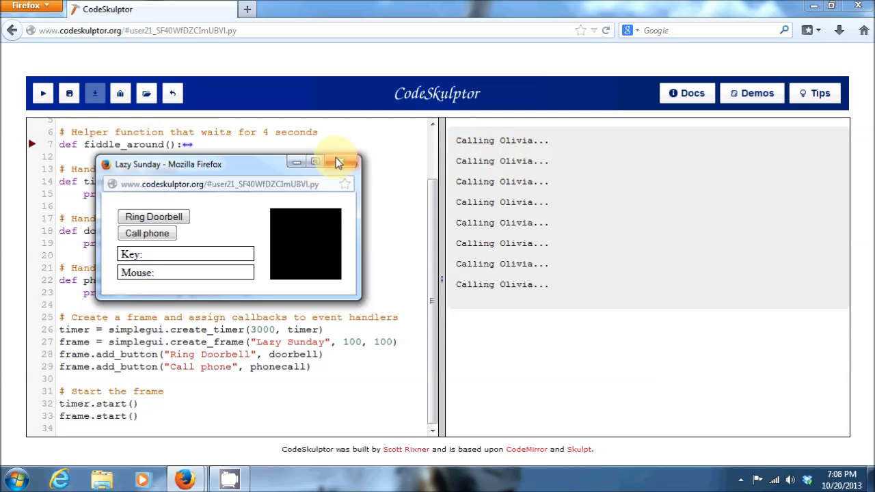
{"action": "left_click", "coordinate": [342, 163]}
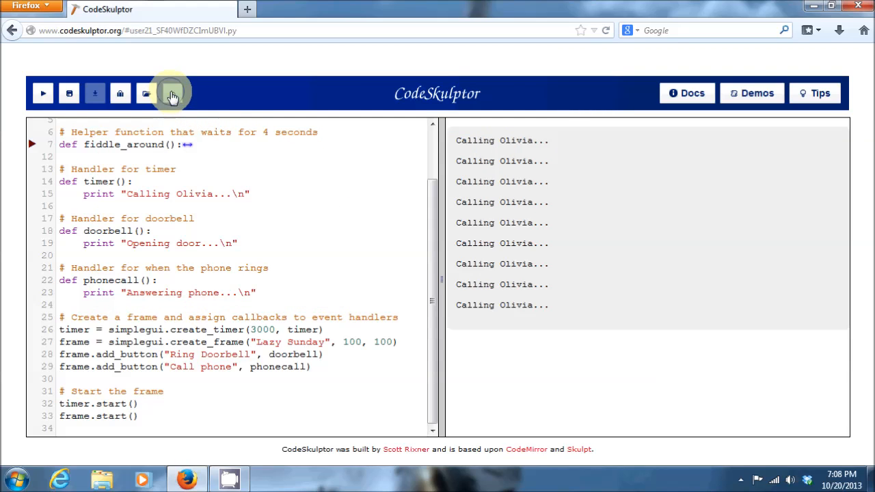
Step: Clear the output, rerun the program and trigger the phone and doorbell handlers once
{"action": "left_click", "coordinate": [173, 93]}
{"action": "type", "text": "#"}
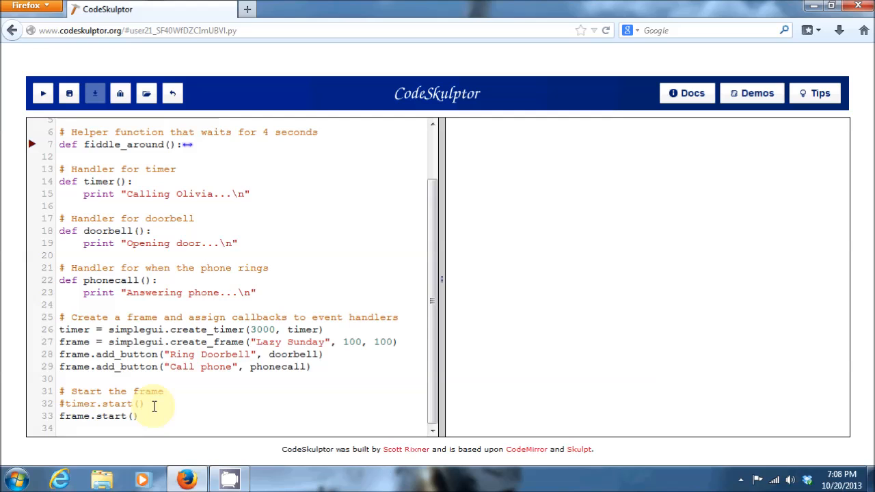
{"action": "left_click", "coordinate": [43, 94]}
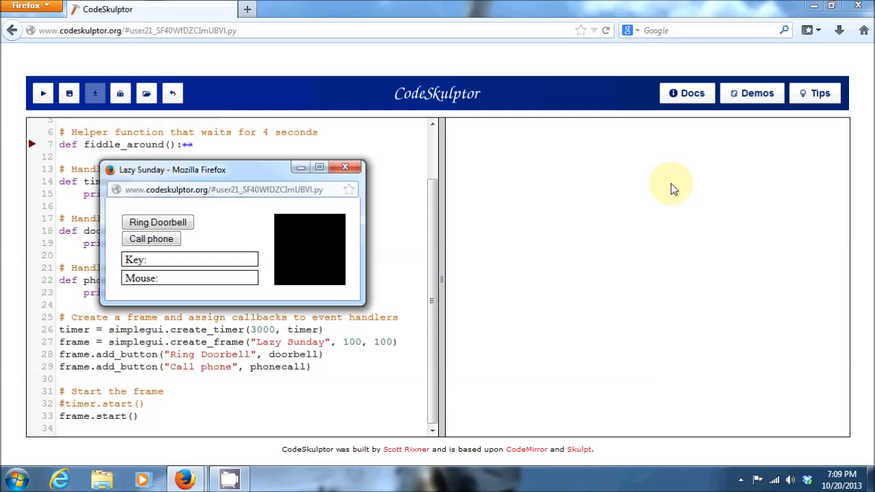
{"action": "mouse_move", "coordinate": [376, 211]}
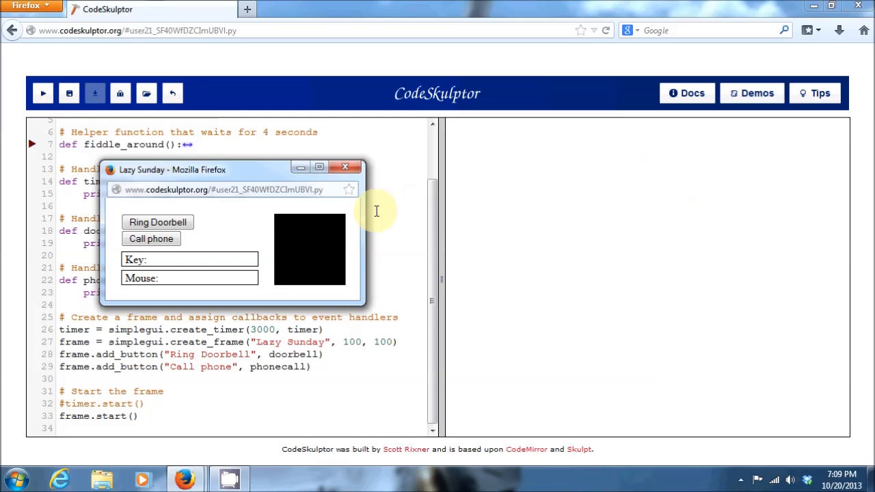
{"action": "mouse_move", "coordinate": [211, 225]}
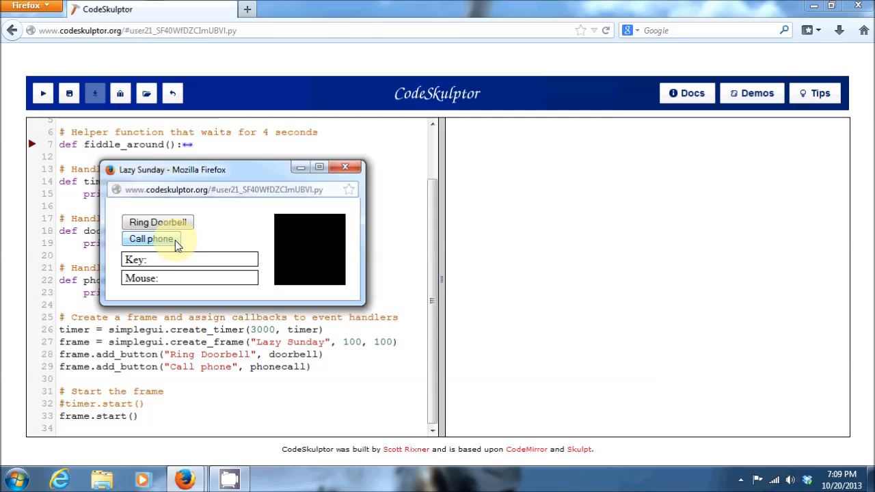
{"action": "left_click", "coordinate": [159, 221]}
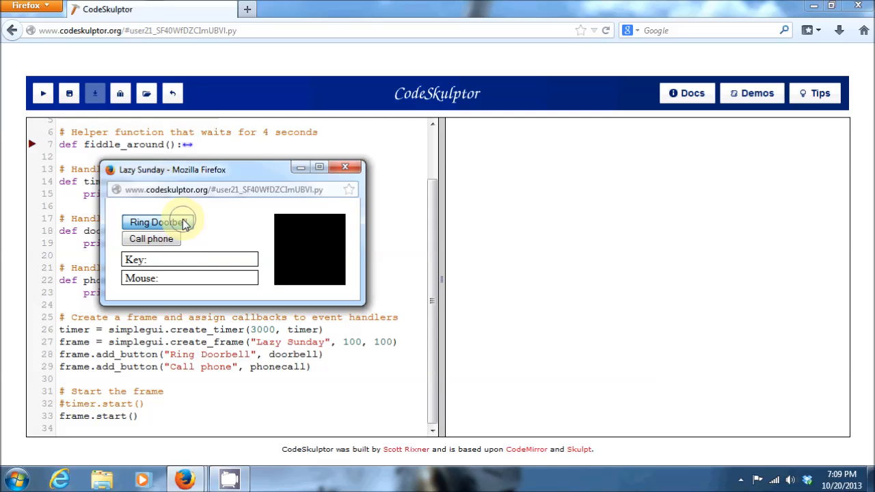
{"action": "left_click", "coordinate": [158, 222]}
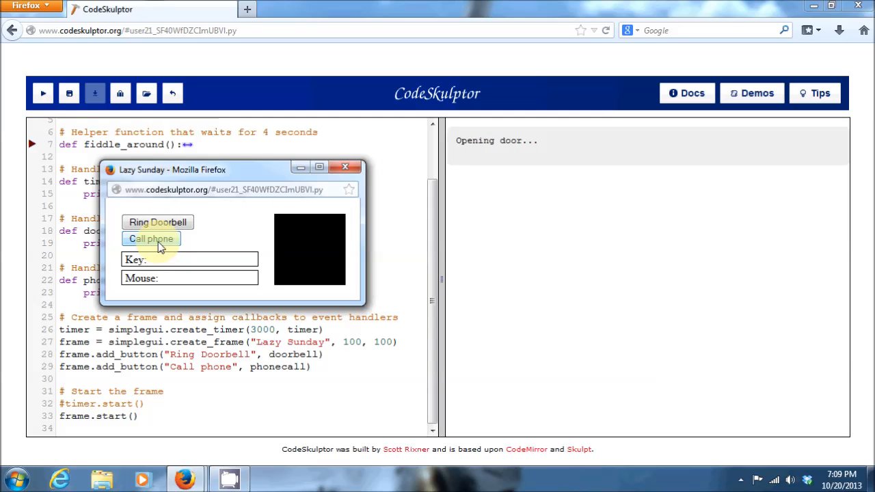
Step: Ring the doorbell and answer the phone a few more times, then close the Lazy Sunday window
{"action": "left_click", "coordinate": [151, 238]}
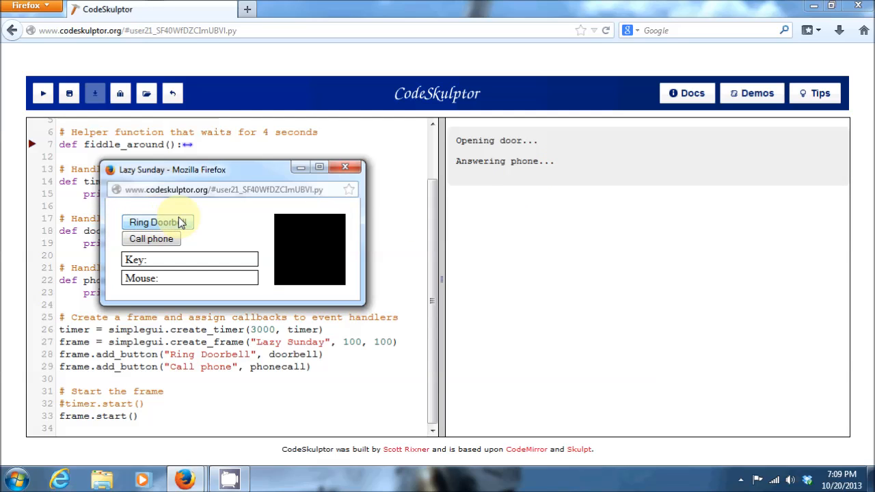
{"action": "left_click", "coordinate": [156, 221]}
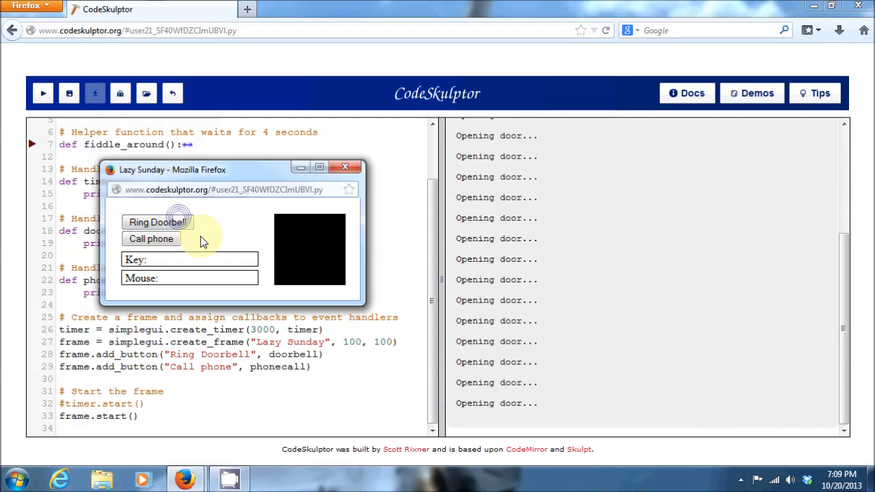
{"action": "mouse_move", "coordinate": [151, 238]}
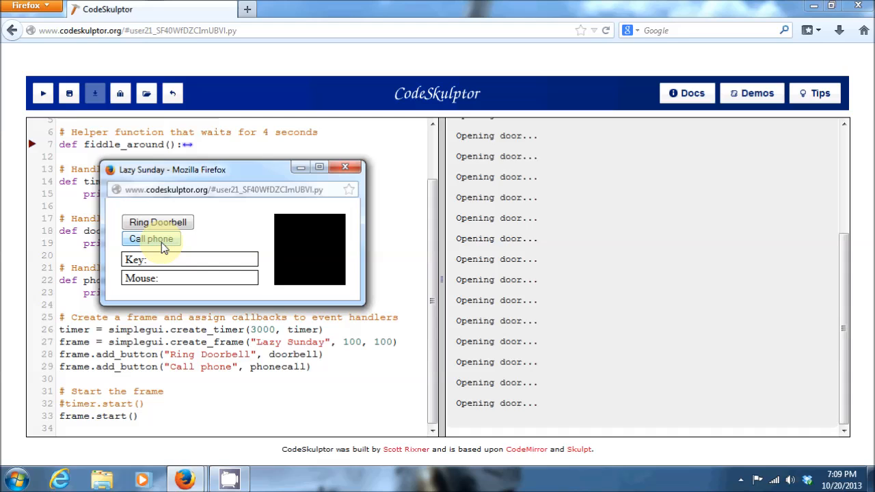
{"action": "left_click", "coordinate": [150, 238]}
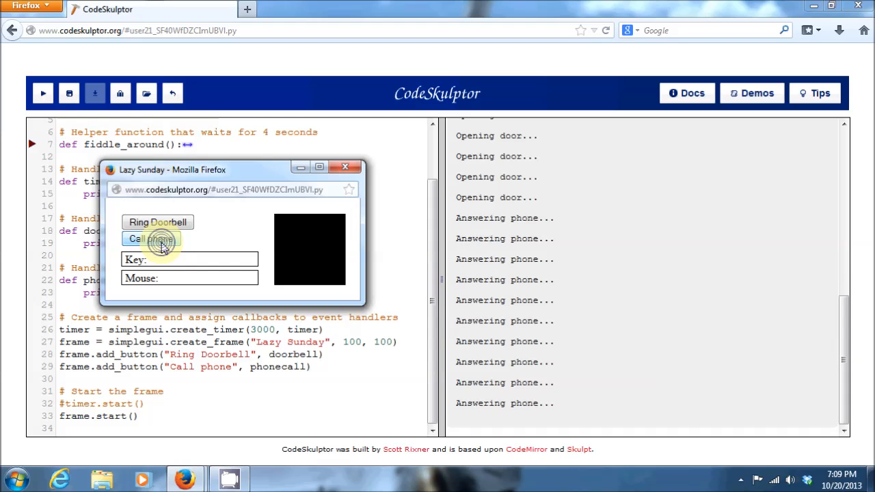
{"action": "left_click", "coordinate": [150, 238]}
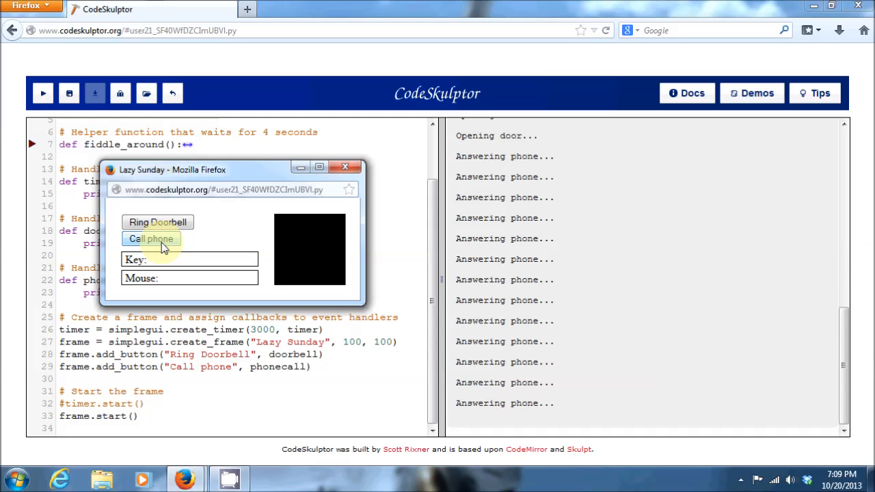
{"action": "left_click", "coordinate": [344, 167]}
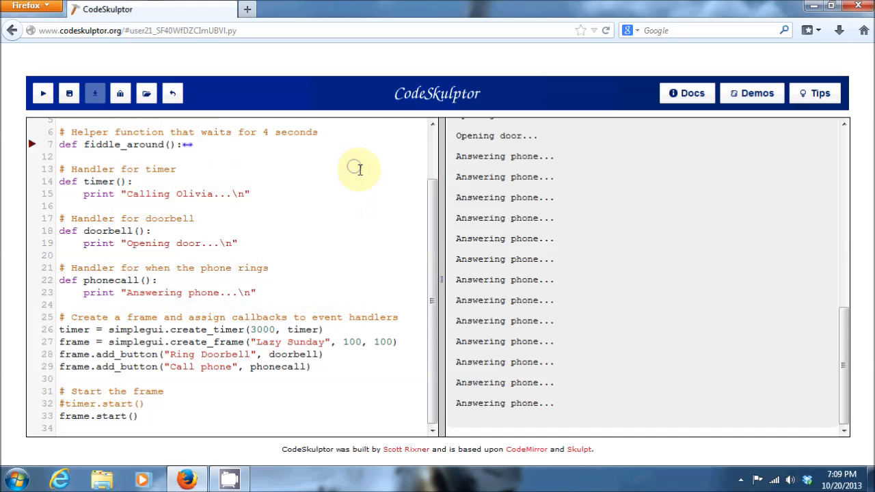
{"action": "mouse_move", "coordinate": [281, 242]}
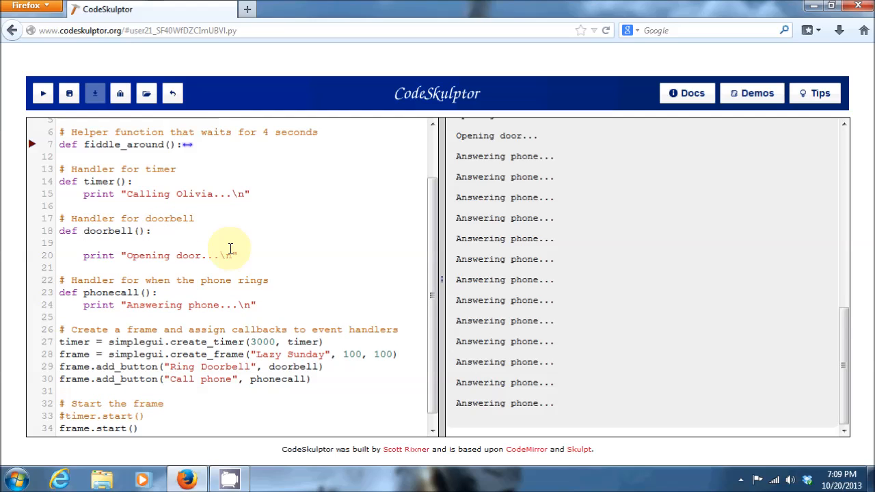
Step: Add fiddle_around() inside doorbell() above the print and rerun the program
{"action": "type", "text": "fi"}
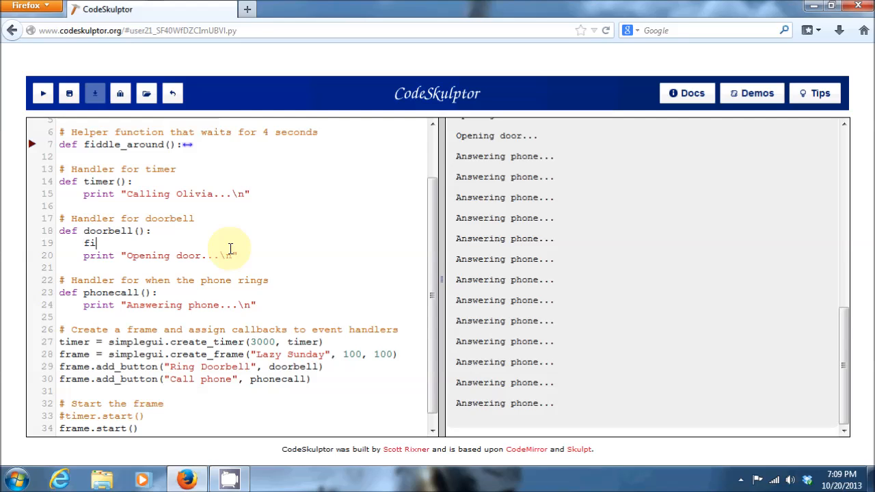
{"action": "type", "text": "ddle_aroun"}
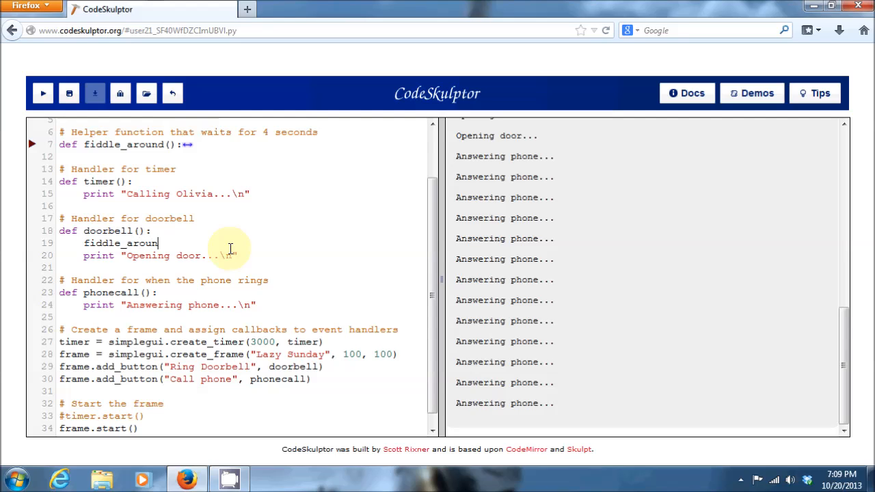
{"action": "type", "text": "()"}
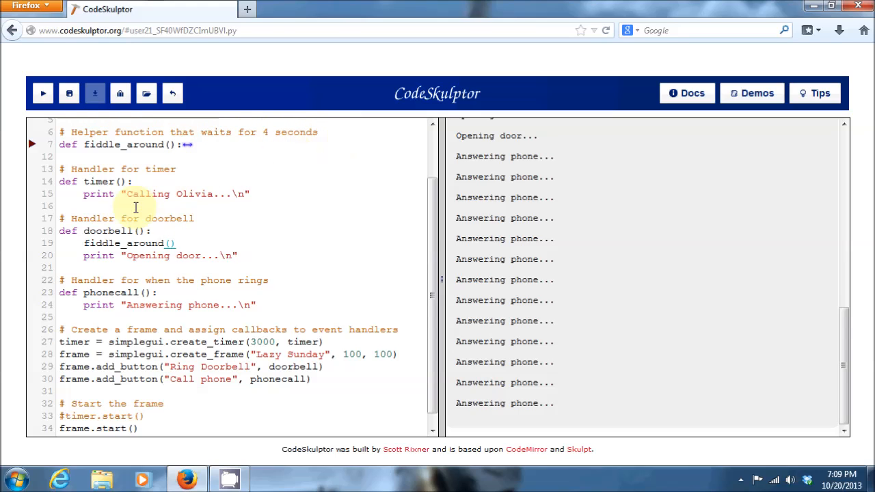
{"action": "left_click", "coordinate": [196, 219]}
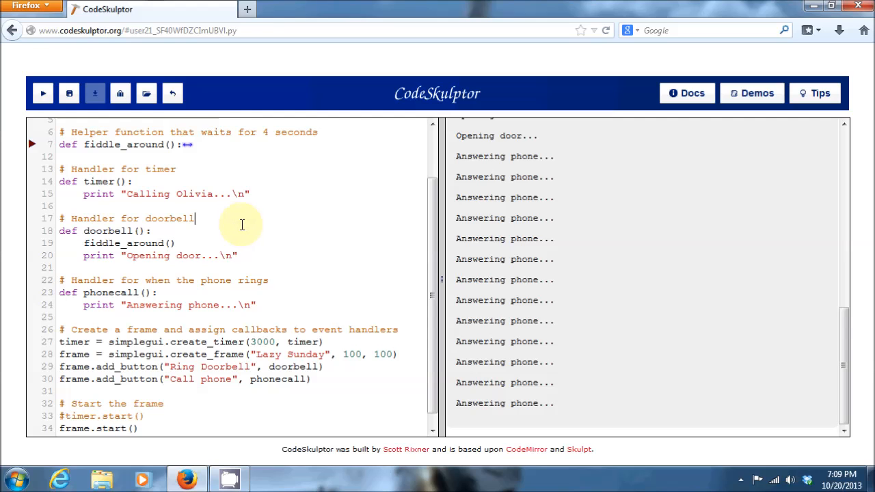
{"action": "left_click", "coordinate": [43, 93]}
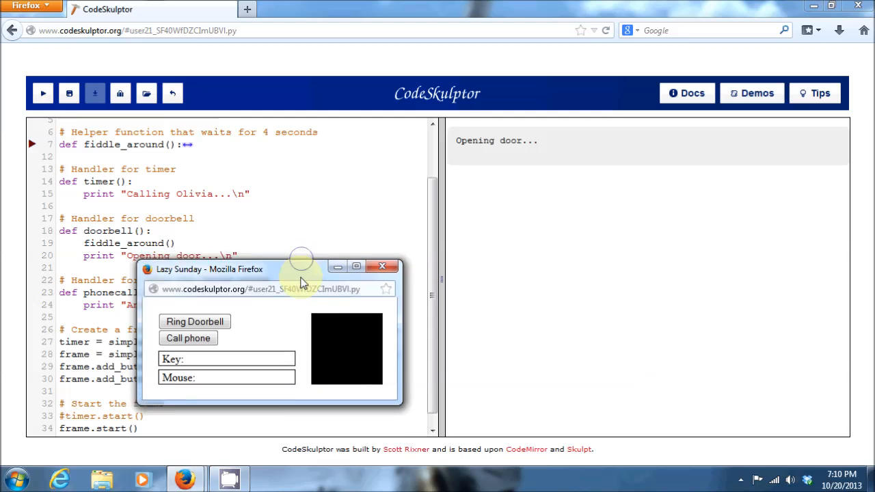
Step: Move the frame lower and ring the doorbell twice to watch the delayed 'Opening door...' output
{"action": "left_click_drag", "start_coordinate": [301, 268], "coordinate": [301, 307]}
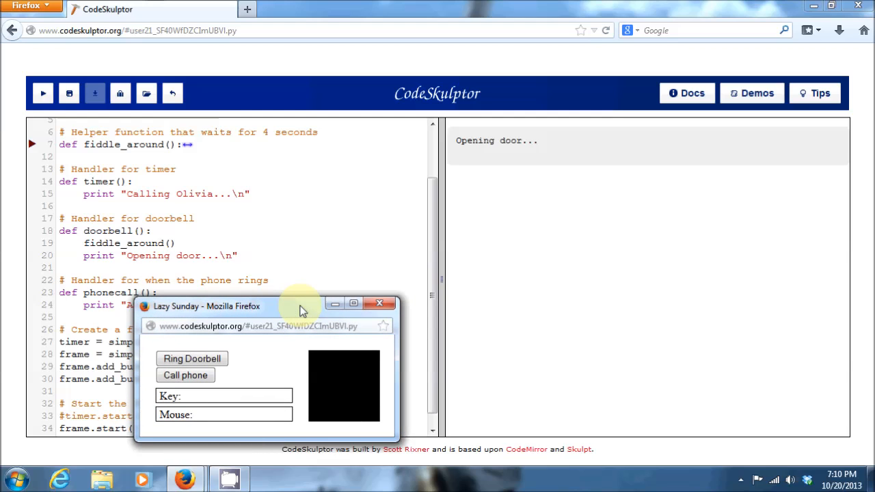
{"action": "mouse_move", "coordinate": [192, 359]}
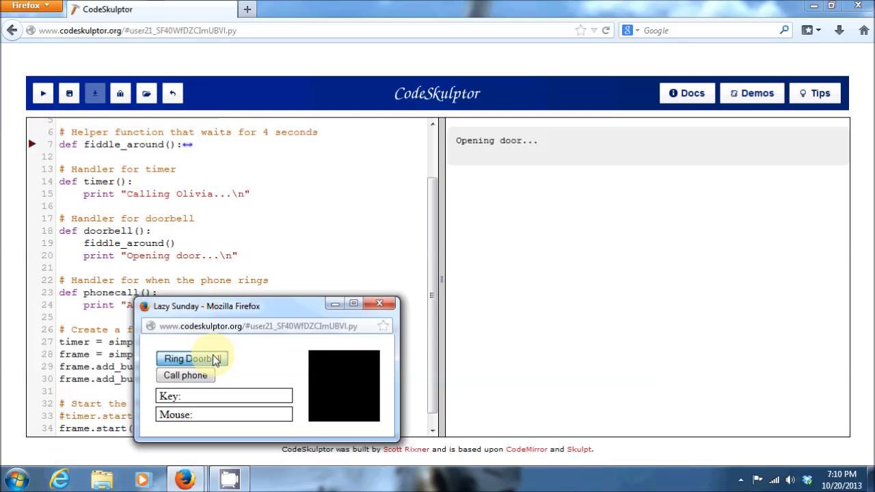
{"action": "left_click", "coordinate": [189, 359]}
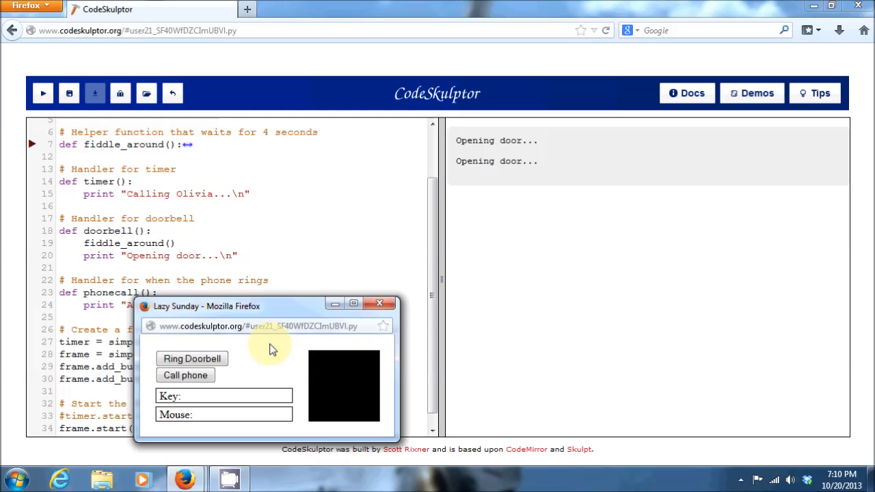
{"action": "mouse_move", "coordinate": [191, 358]}
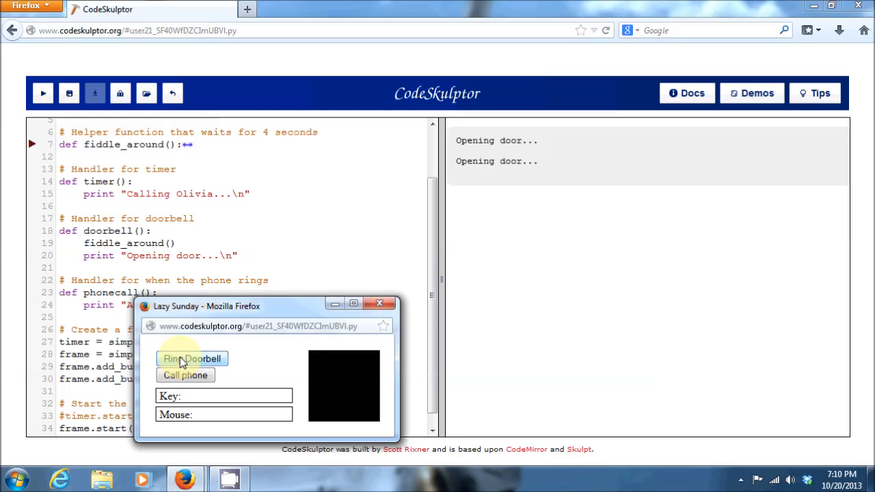
{"action": "mouse_move", "coordinate": [185, 375]}
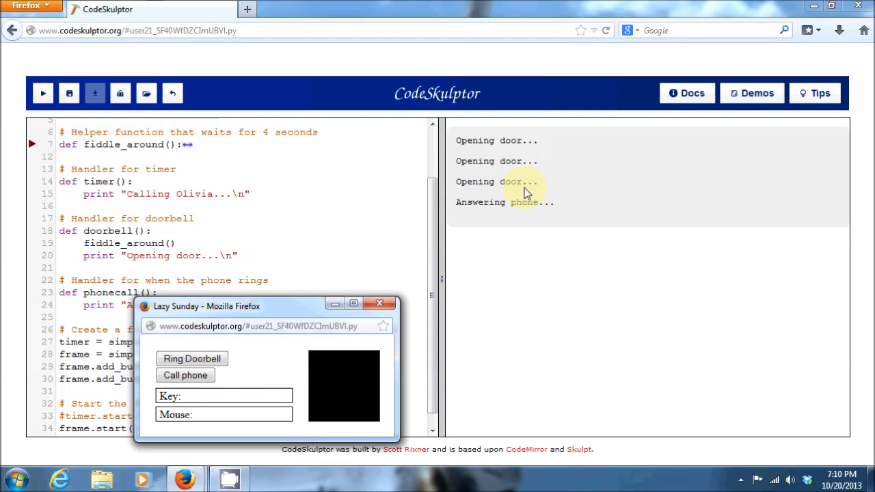
{"action": "mouse_move", "coordinate": [493, 193]}
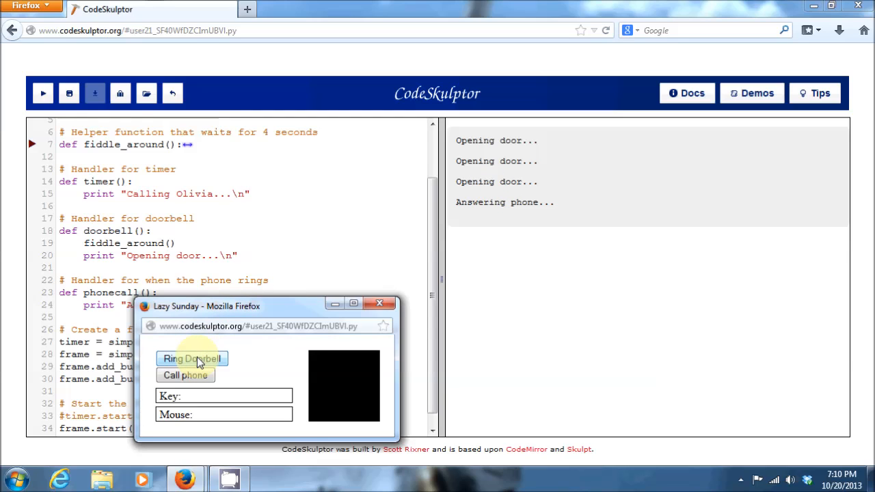
{"action": "mouse_move", "coordinate": [205, 383]}
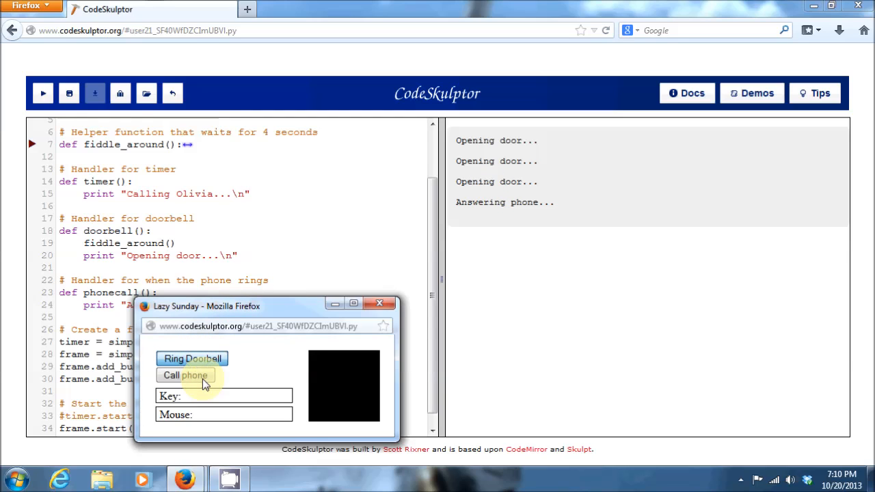
{"action": "mouse_move", "coordinate": [280, 370]}
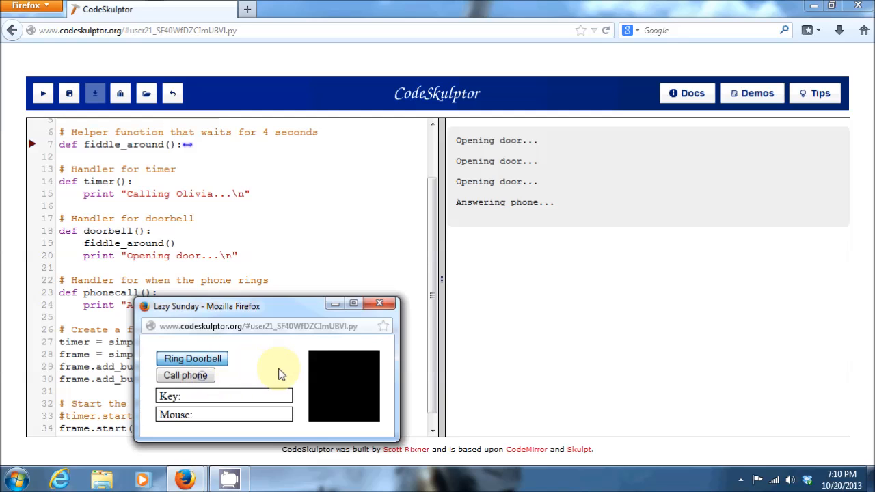
{"action": "left_click", "coordinate": [192, 358]}
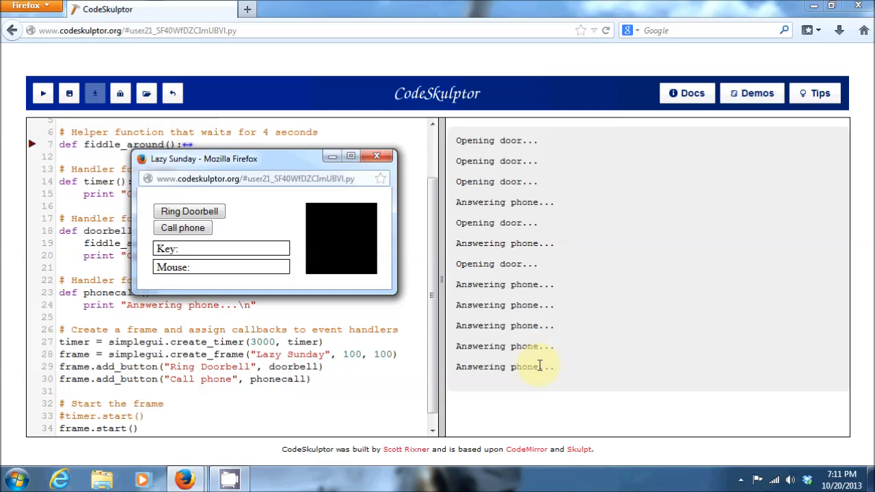
{"action": "mouse_move", "coordinate": [654, 362]}
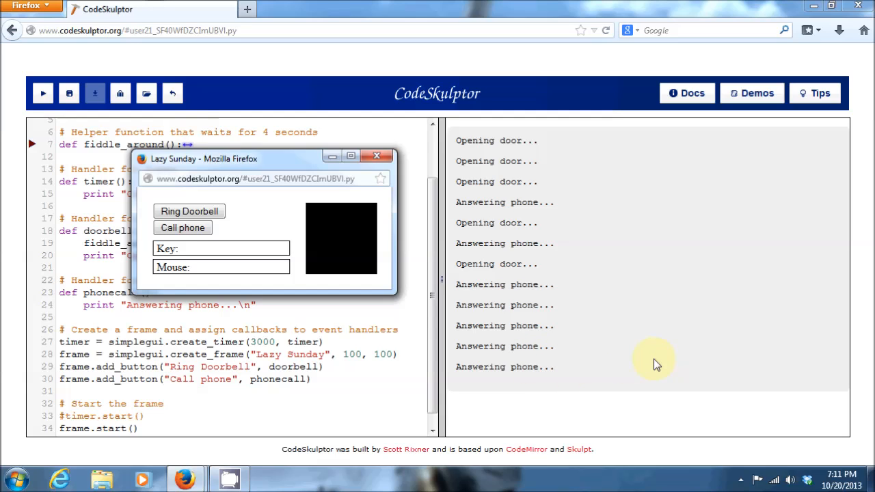